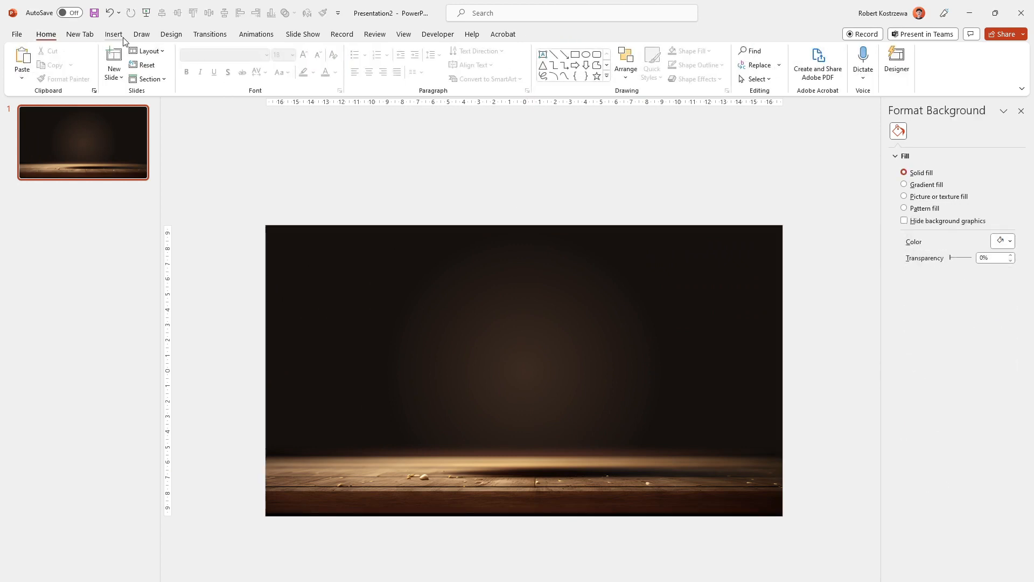
- Begin inserting the burger picture onto the dark tabletop slide
{"action": "left_click", "coordinate": [114, 33]}
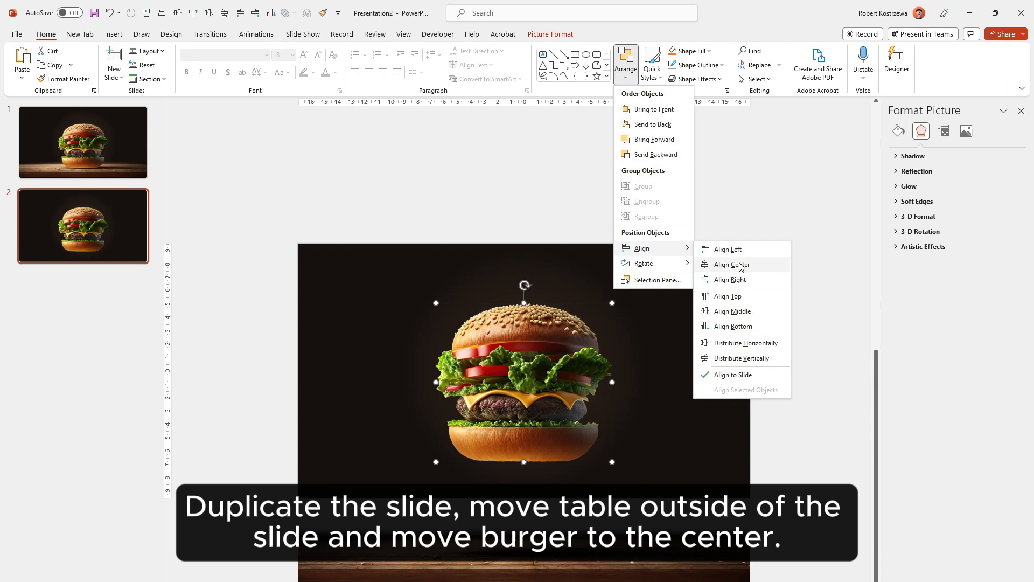
- Centre the burger, add a dark brown radial gradient, apply Morph, and paste ingredient images
{"action": "left_click", "coordinate": [730, 264]}
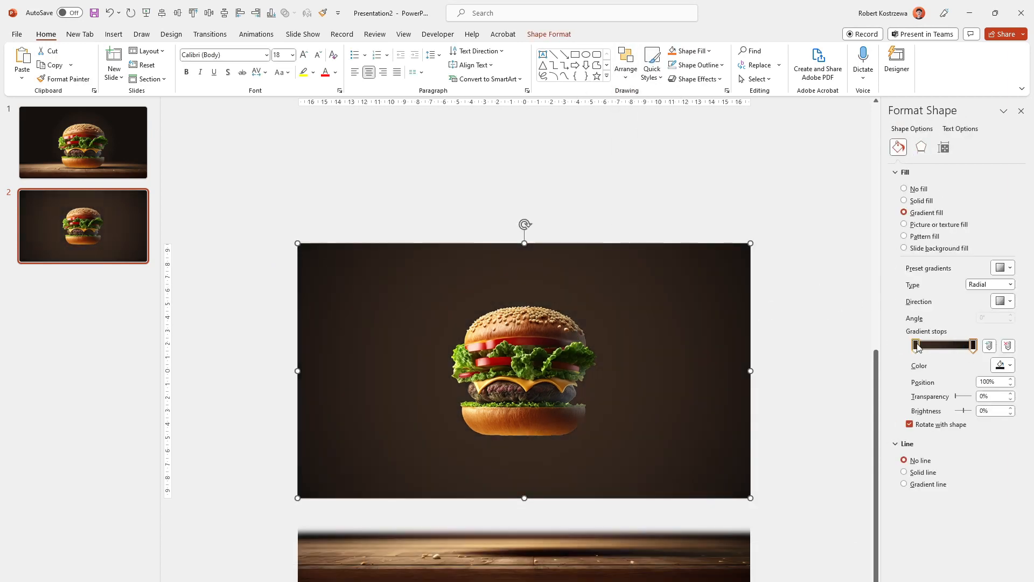
{"action": "left_click", "coordinate": [1008, 366]}
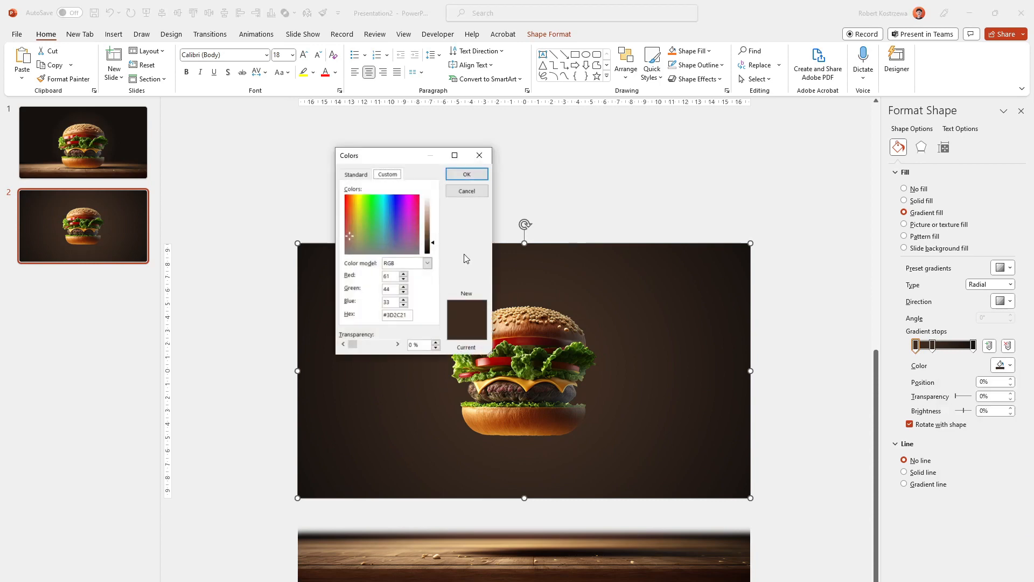
{"action": "left_click", "coordinate": [467, 173]}
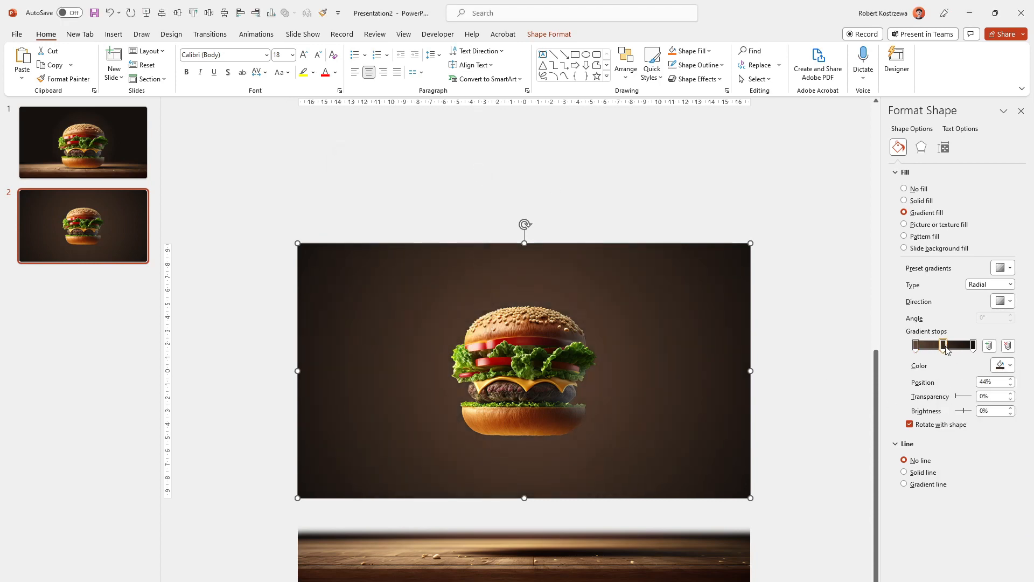
{"action": "left_click", "coordinate": [209, 34]}
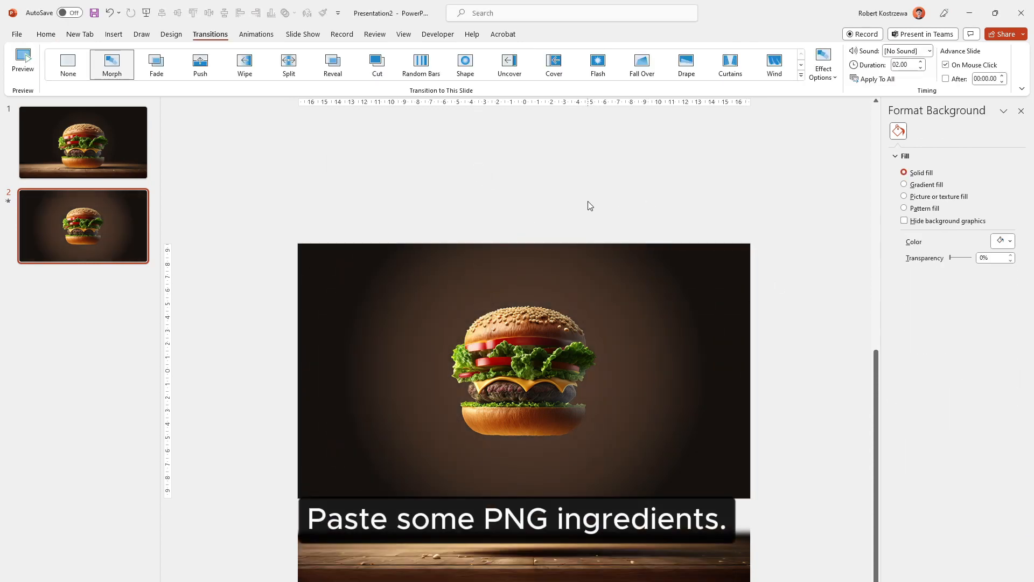
{"action": "key", "text": "ctrl+v"}
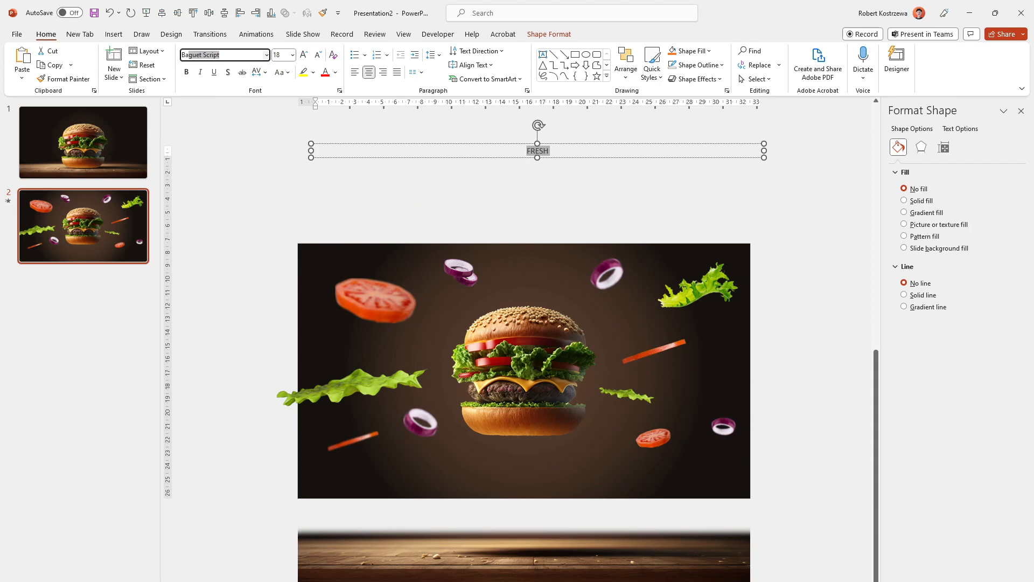
- Set FRESH in larger Barlow Semi Condensed Black with transparent fill and solid outline
{"action": "left_click", "coordinate": [267, 55]}
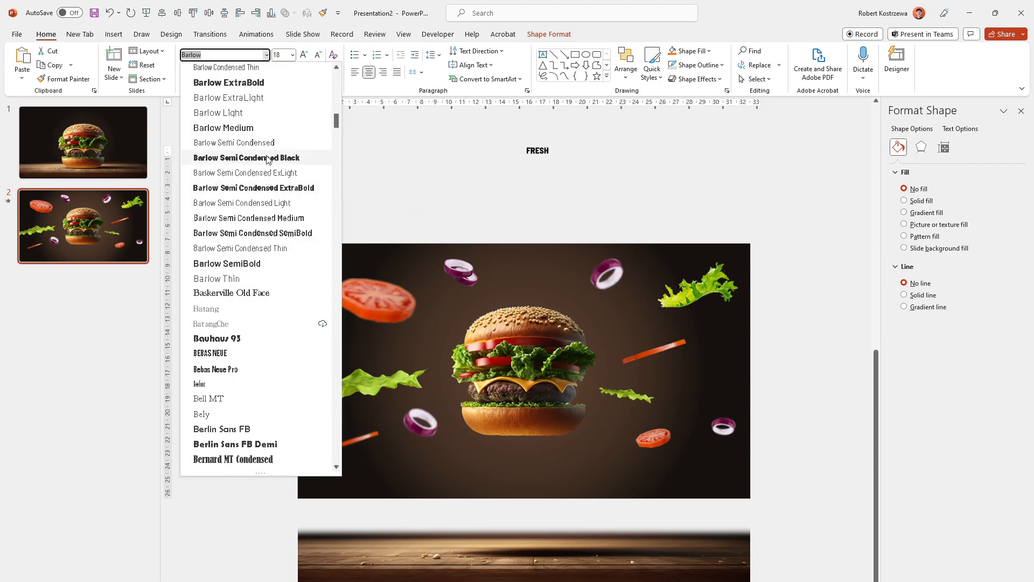
{"action": "left_click", "coordinate": [246, 158]}
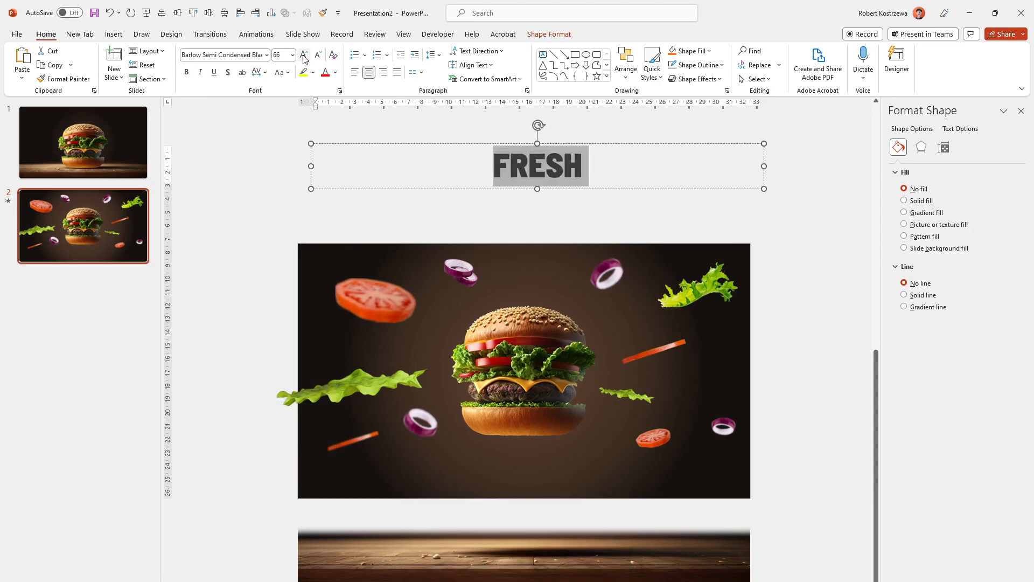
{"action": "left_click", "coordinate": [303, 55]}
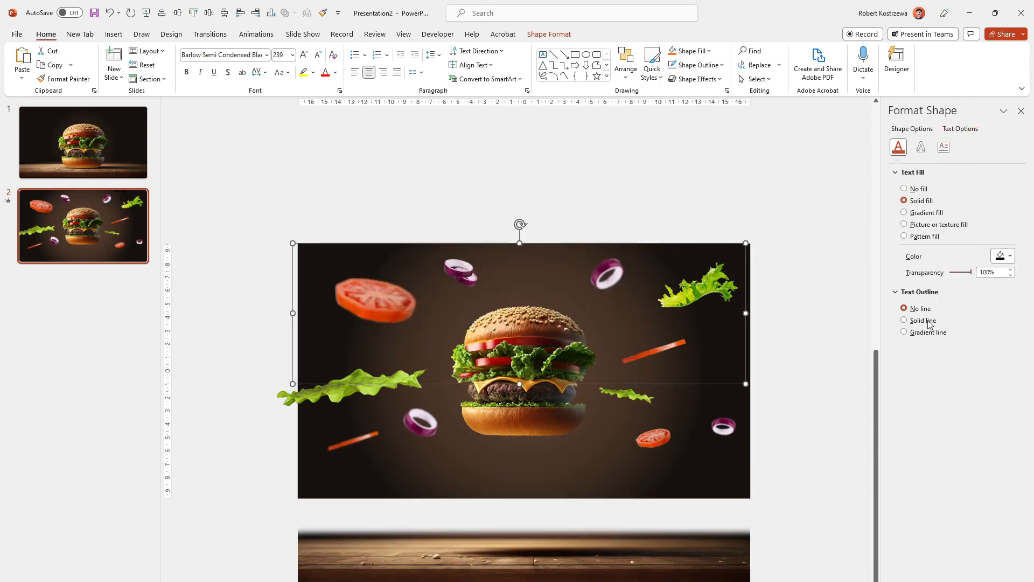
{"action": "left_click", "coordinate": [905, 320]}
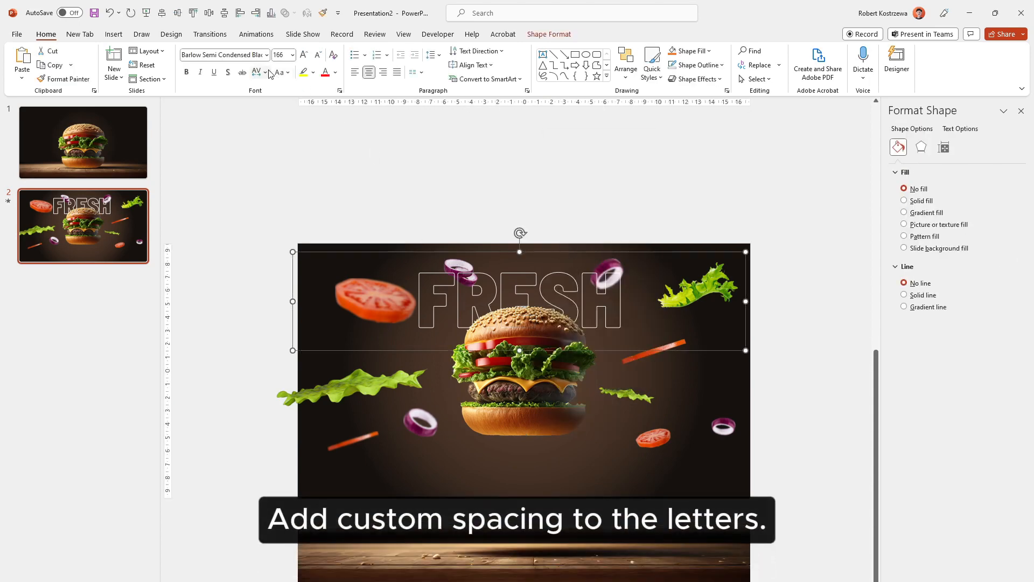
- Expand FRESH letter spacing by 20 pt and add matching outlined BURGER text below
{"action": "left_click", "coordinate": [278, 72]}
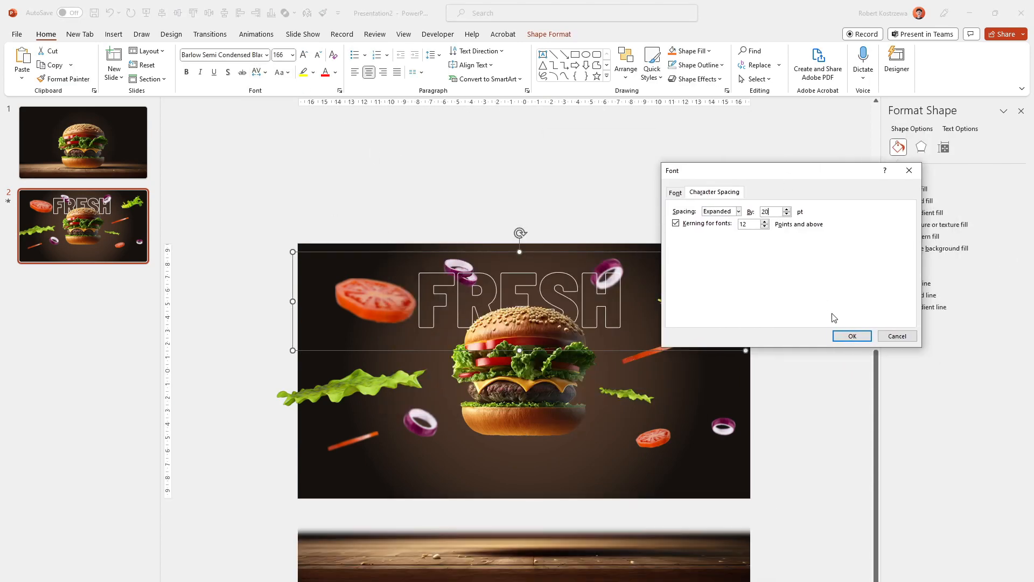
{"action": "left_click", "coordinate": [851, 335]}
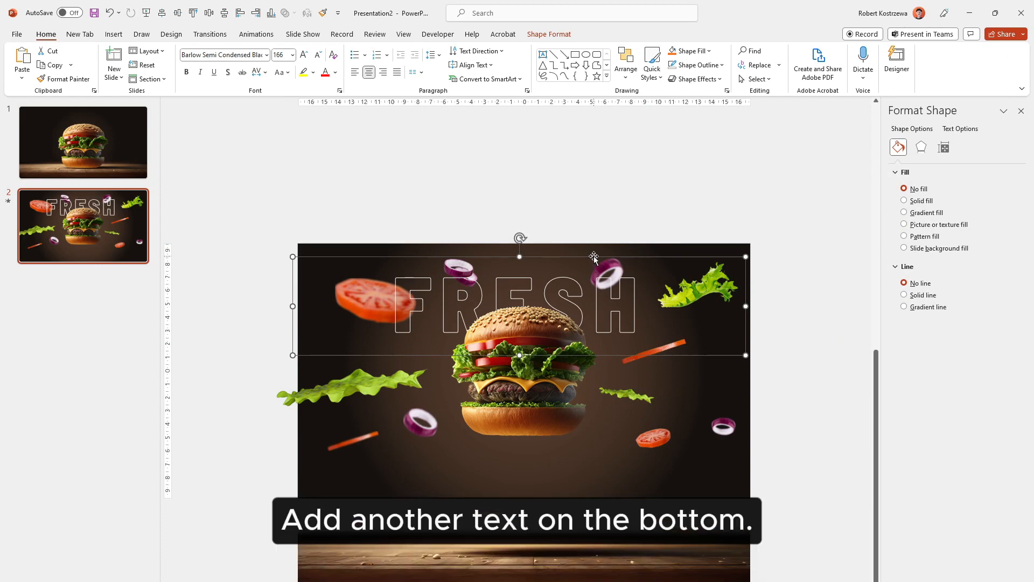
{"action": "type", "text": "BURGER"}
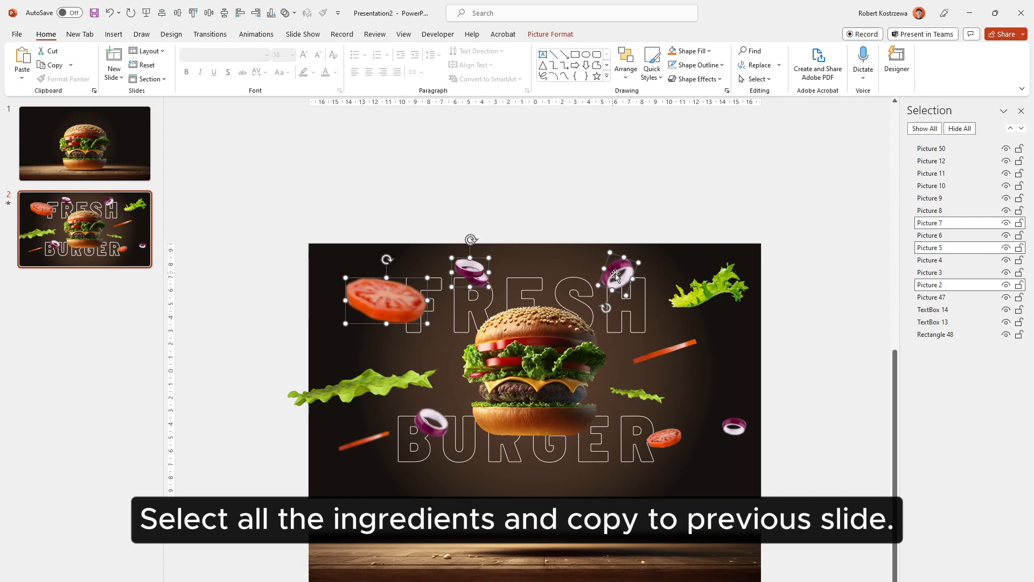
- Paste the ingredients onto slide 1 and bring the burger to the front
{"action": "left_click", "coordinate": [85, 144]}
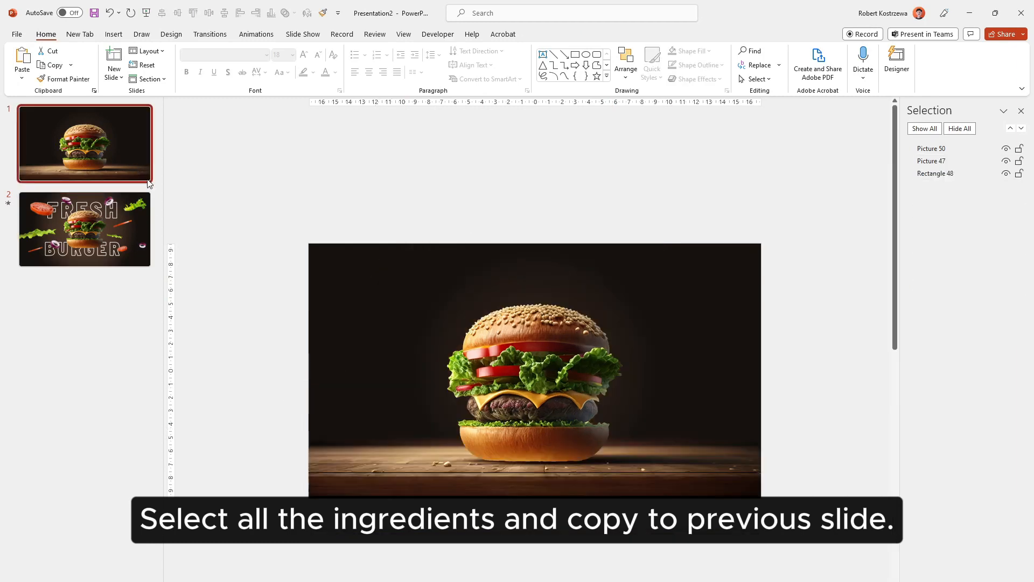
{"action": "right_click", "coordinate": [502, 383]}
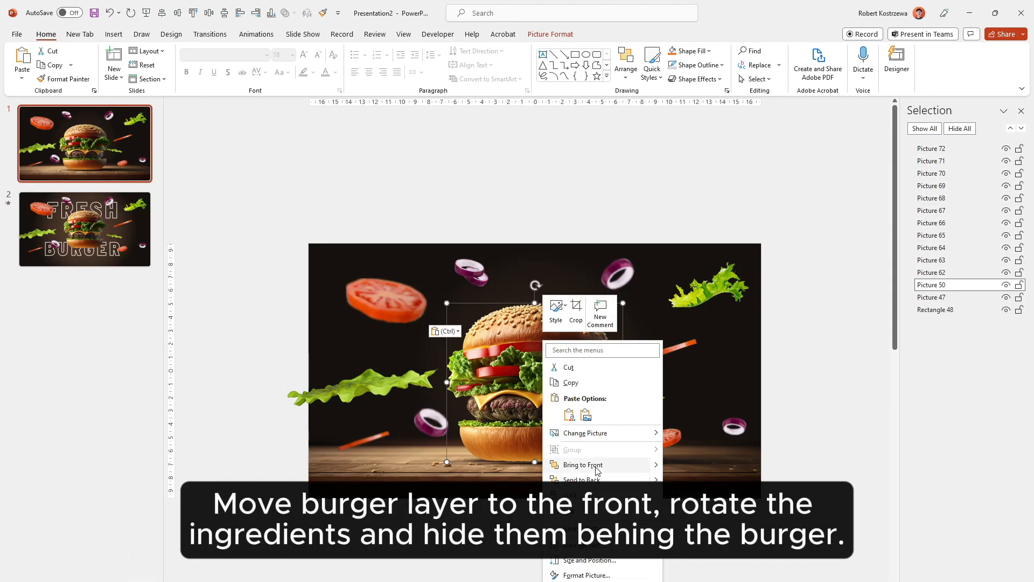
{"action": "left_click", "coordinate": [583, 465]}
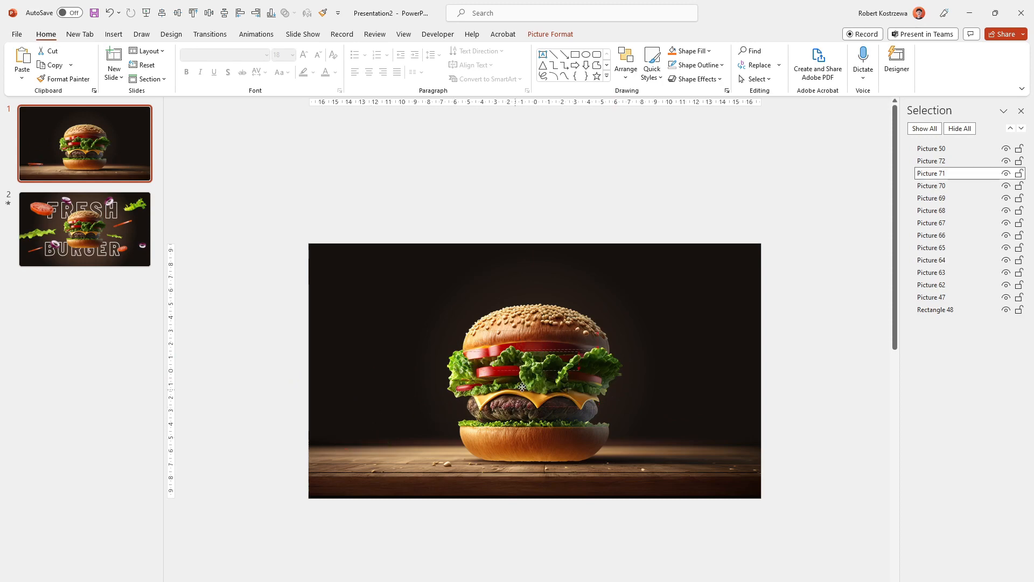
- Add shrunken FRESH BURGER text to slide 1 and adjust its outline transparency
{"action": "left_click", "coordinate": [85, 228]}
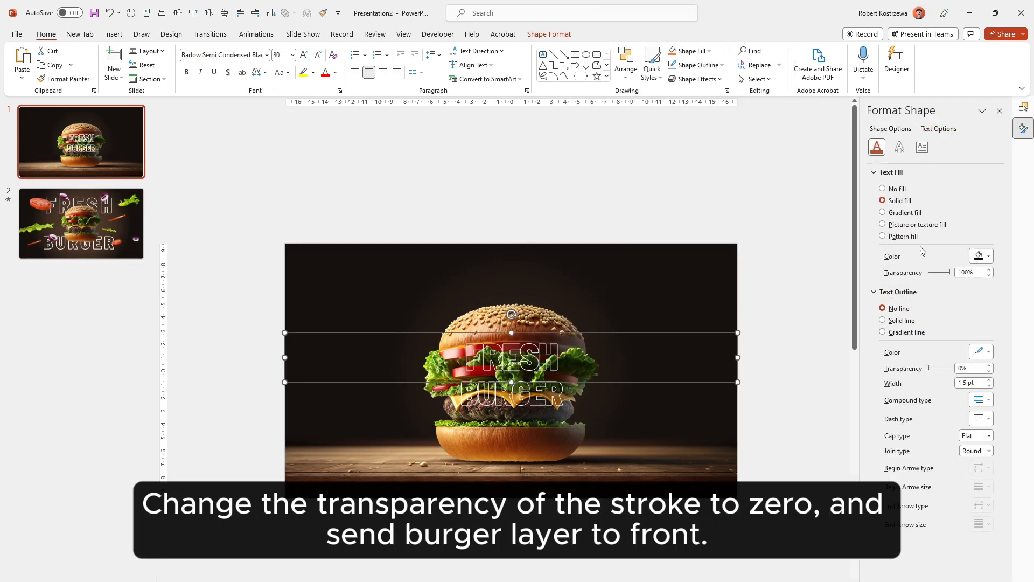
{"action": "left_click", "coordinate": [883, 320]}
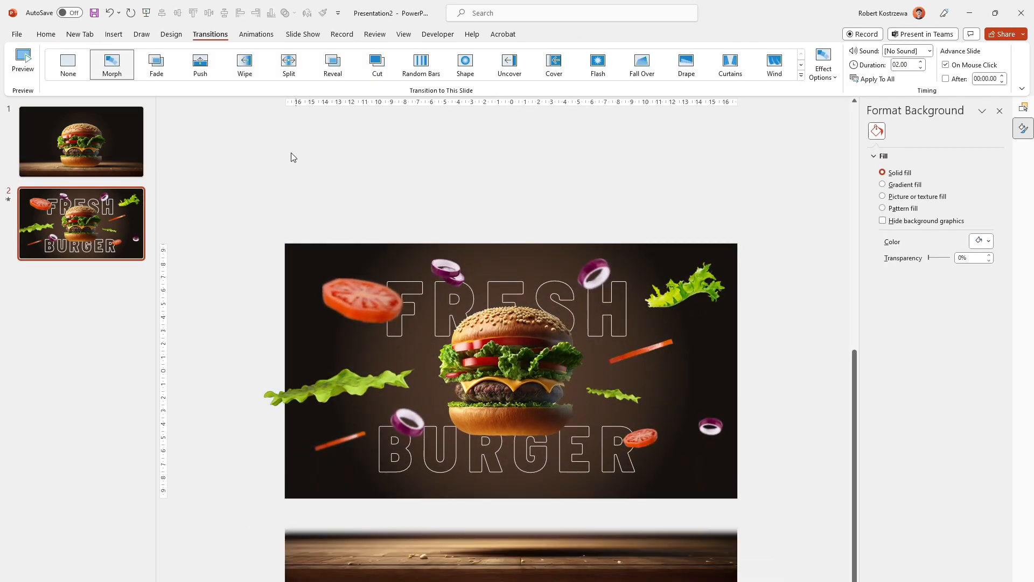
- Duplicate slide 1 as a final Morph slide and set slide 2's Morph duration to 01.75
{"action": "right_click", "coordinate": [82, 140]}
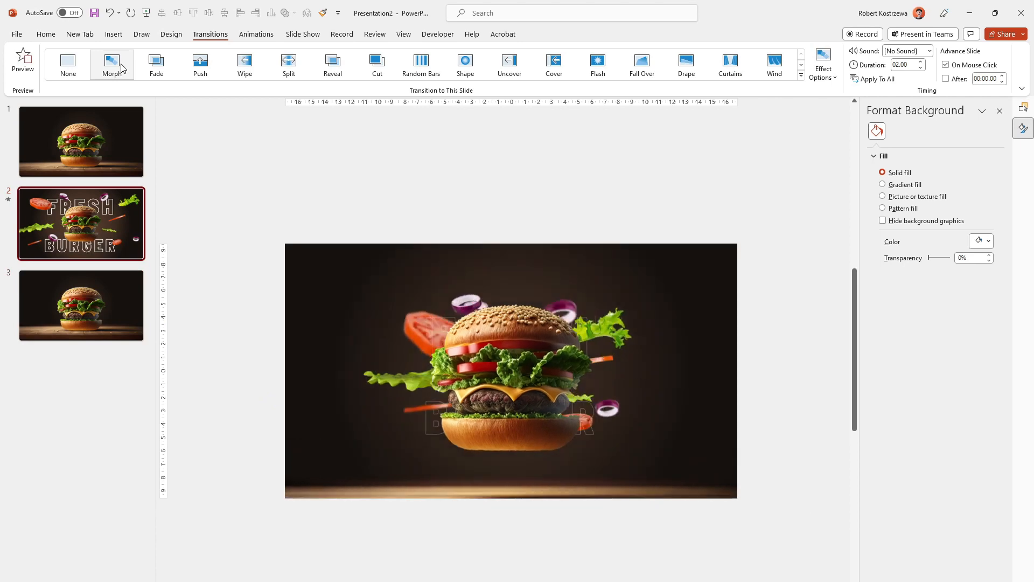
{"action": "left_click", "coordinate": [921, 68]}
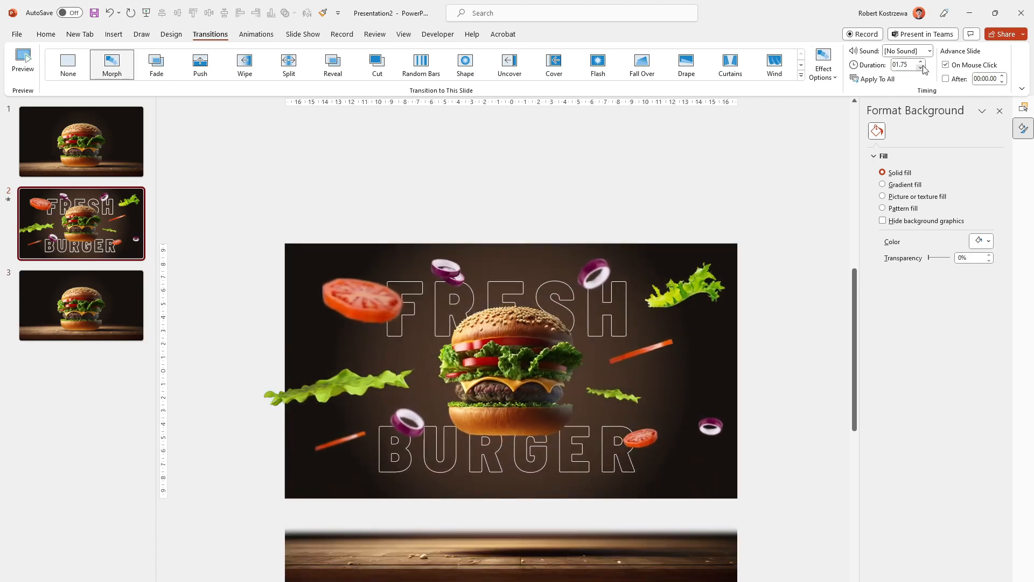
{"action": "left_click", "coordinate": [81, 306]}
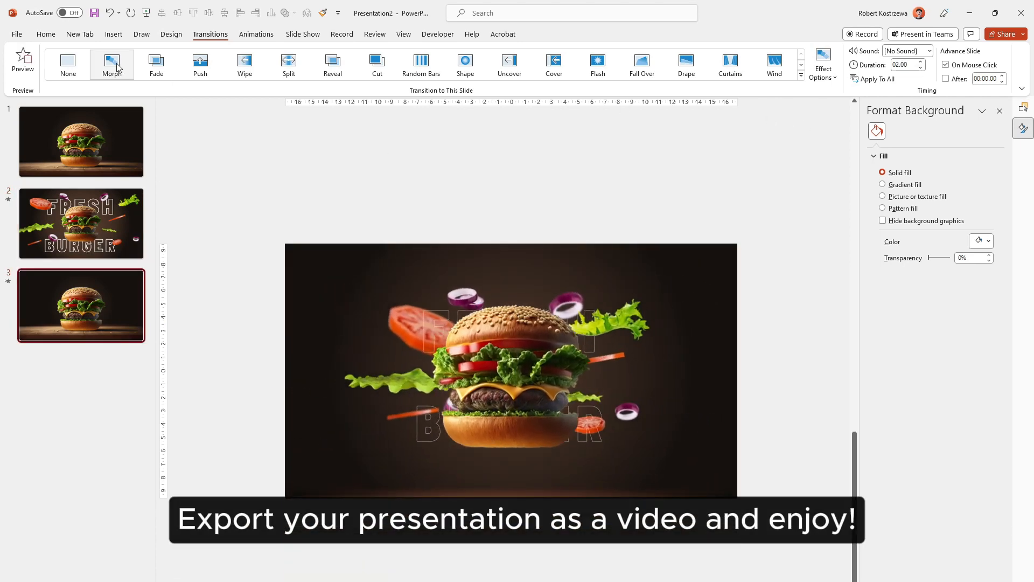